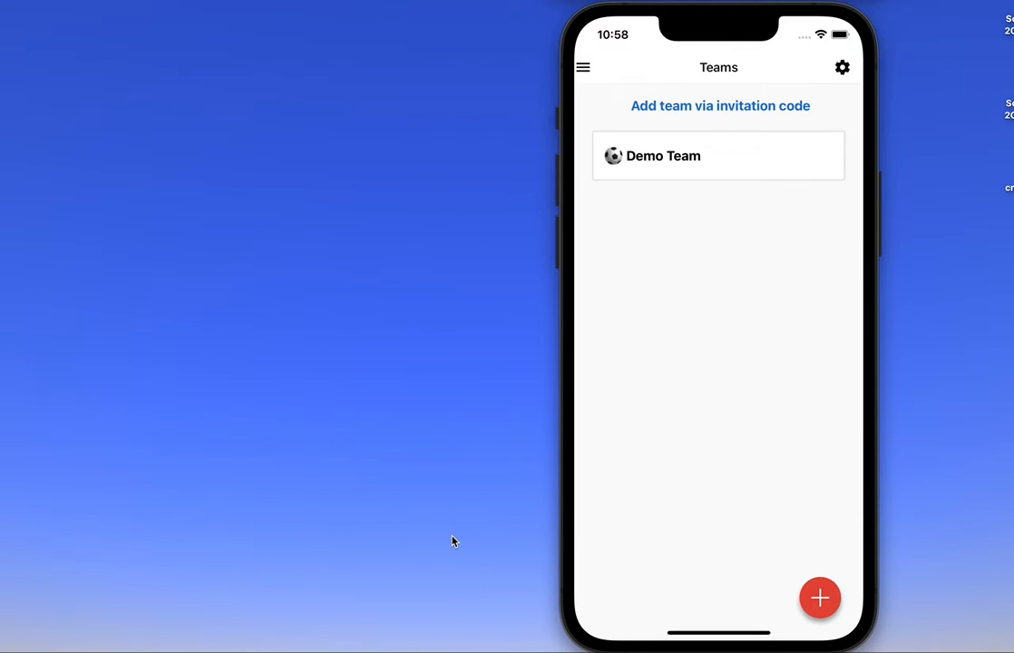
{"action": "mouse_move", "coordinate": [419, 441]}
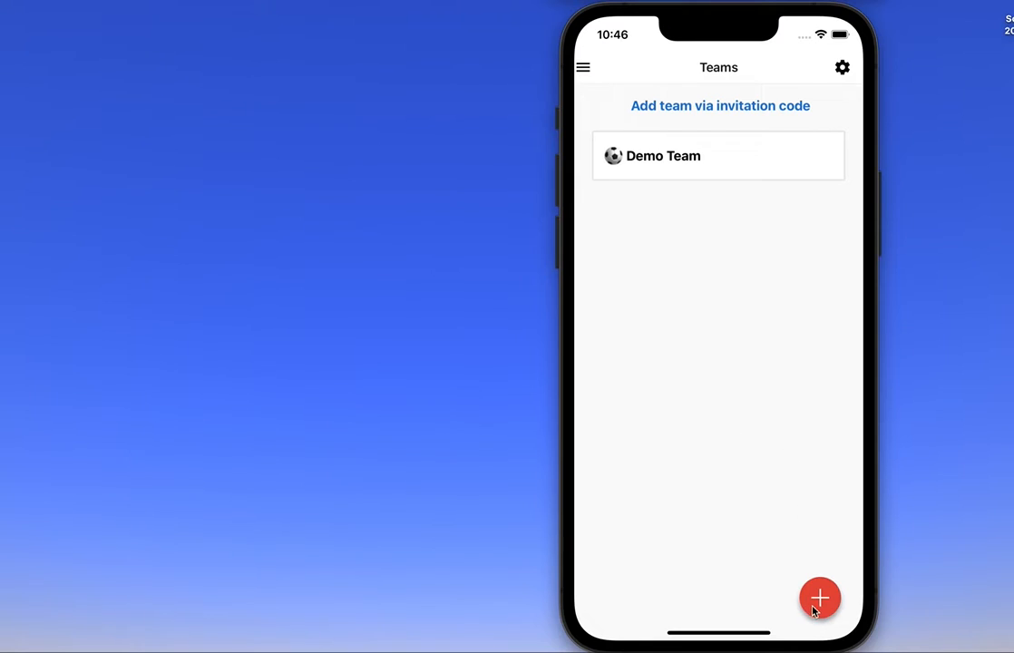
- Create a new soccer team and name it Liverpool in the Enter Team Name dialog
{"action": "left_click", "coordinate": [820, 596]}
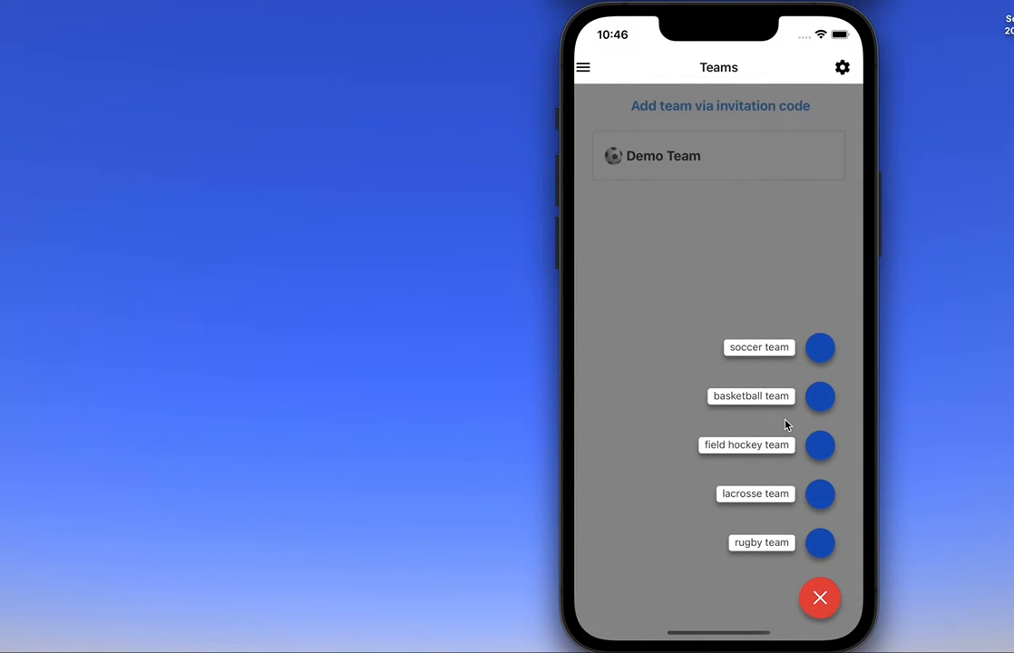
{"action": "left_click", "coordinate": [820, 598]}
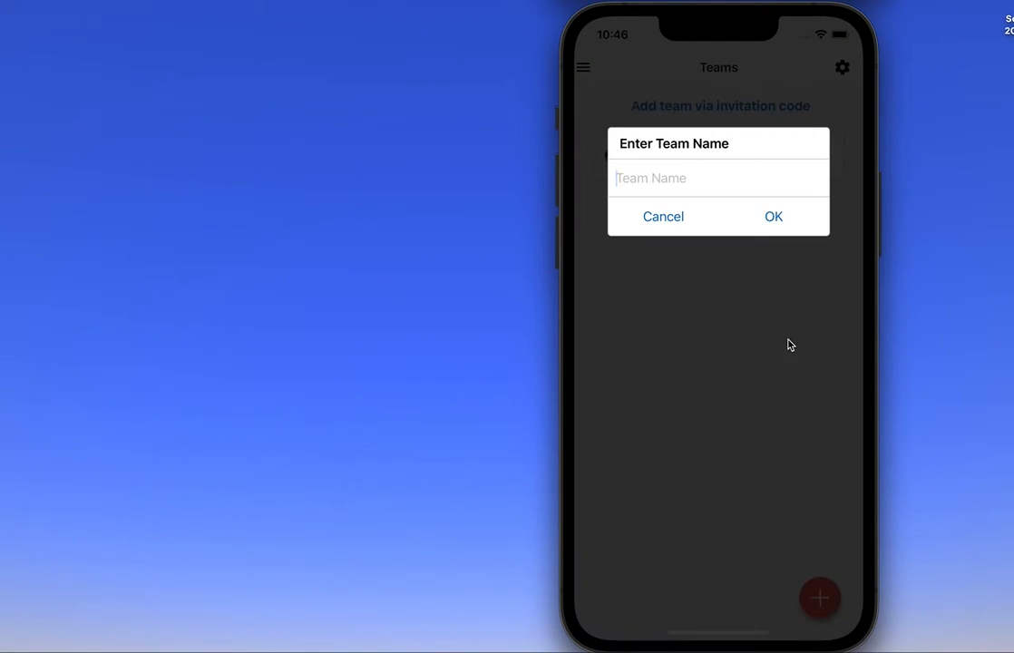
{"action": "type", "text": "Liver"}
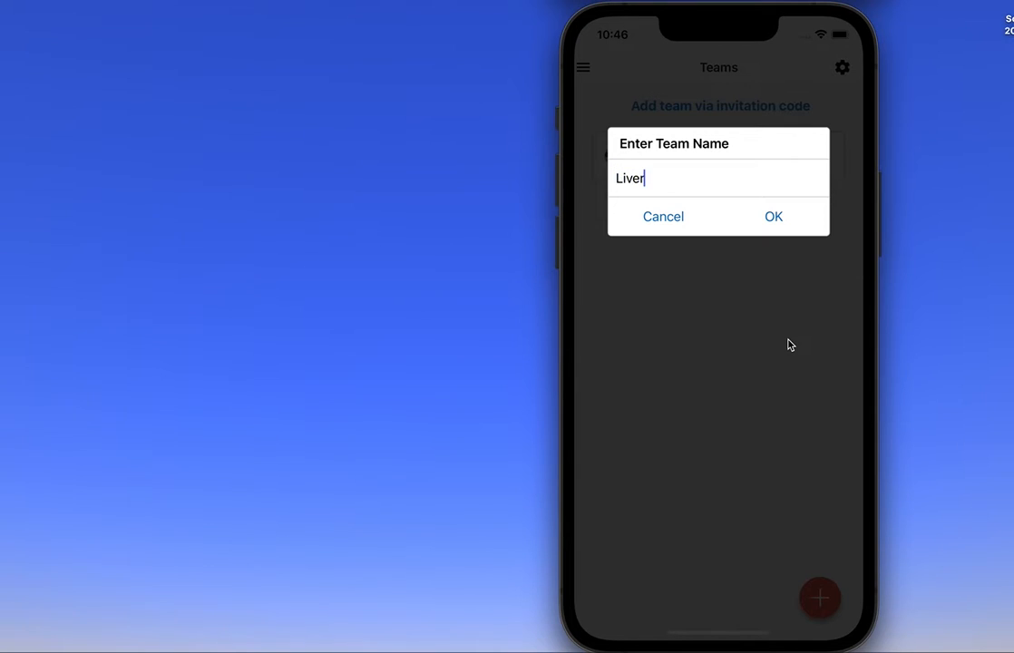
{"action": "type", "text": "pool"}
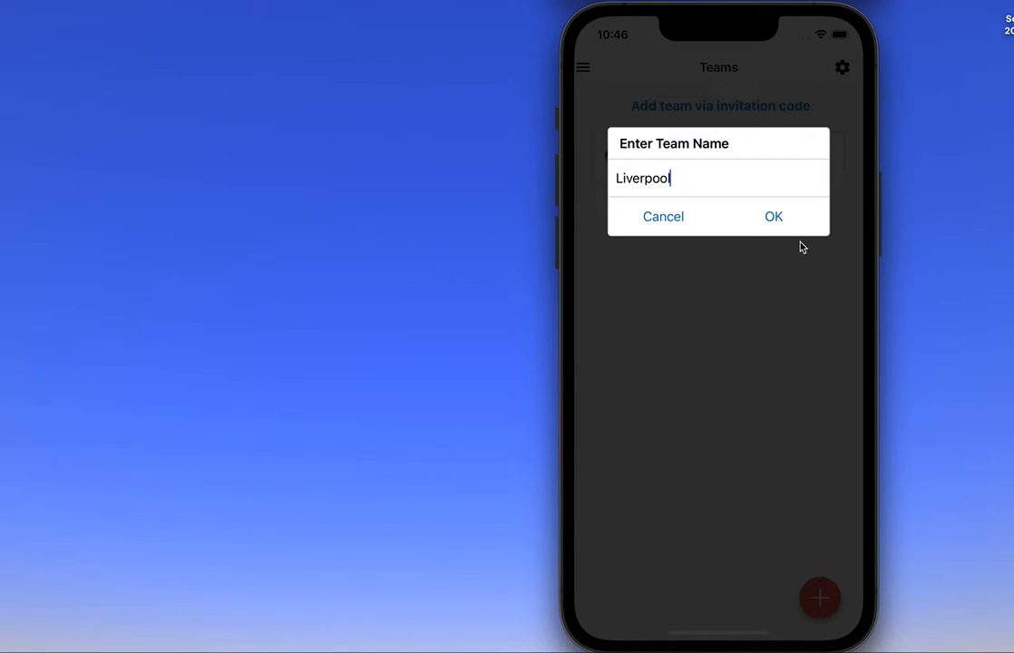
{"action": "left_click", "coordinate": [769, 216]}
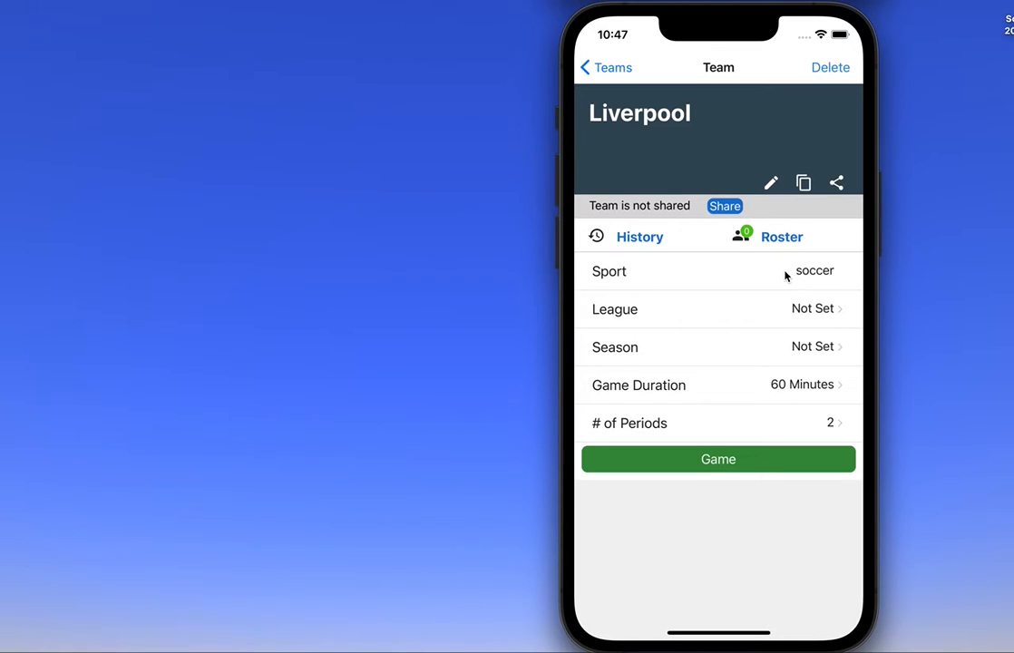
- Add Ben and the remaining players with numbers to Liverpool's roster, finishing with Done
{"action": "left_click", "coordinate": [780, 236]}
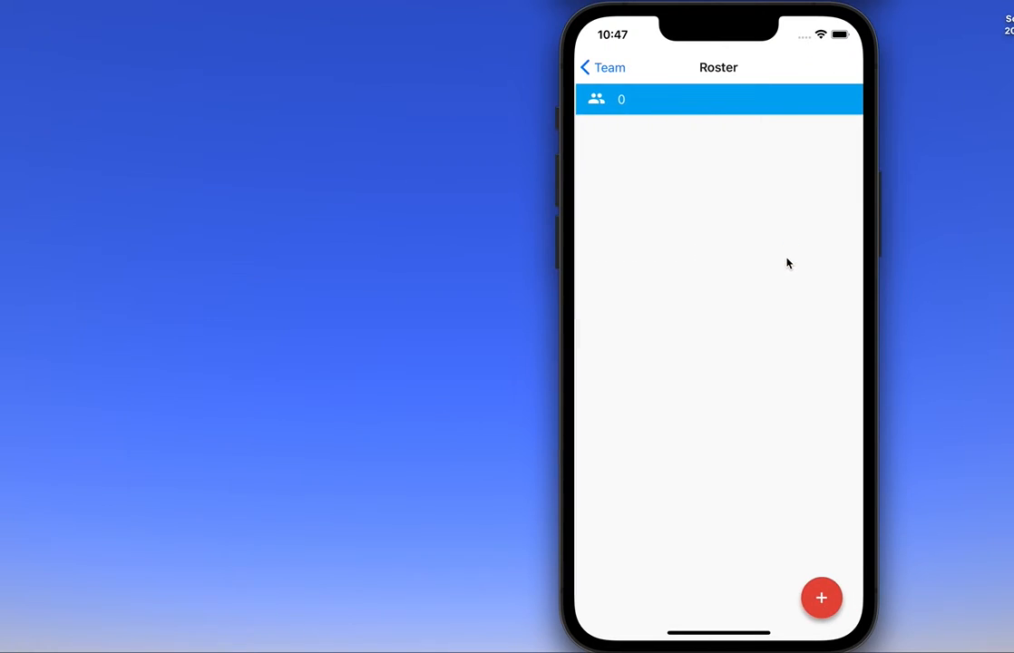
{"action": "left_click", "coordinate": [822, 597]}
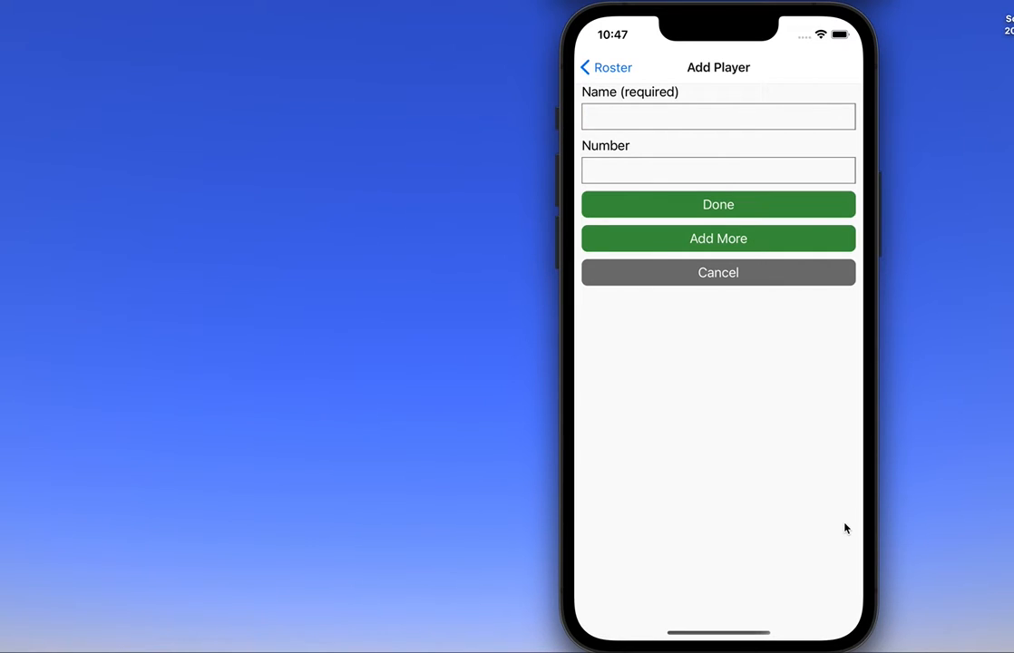
{"action": "type", "text": "Ben"}
{"action": "type", "text": "1"}
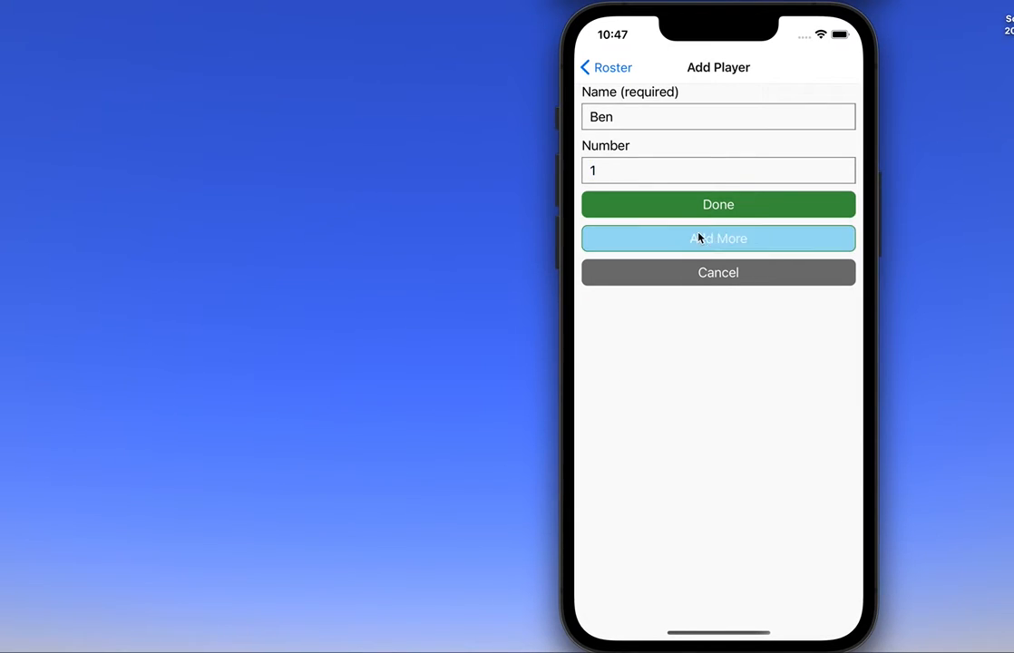
{"action": "left_click", "coordinate": [718, 237]}
{"action": "type", "text": "9"}
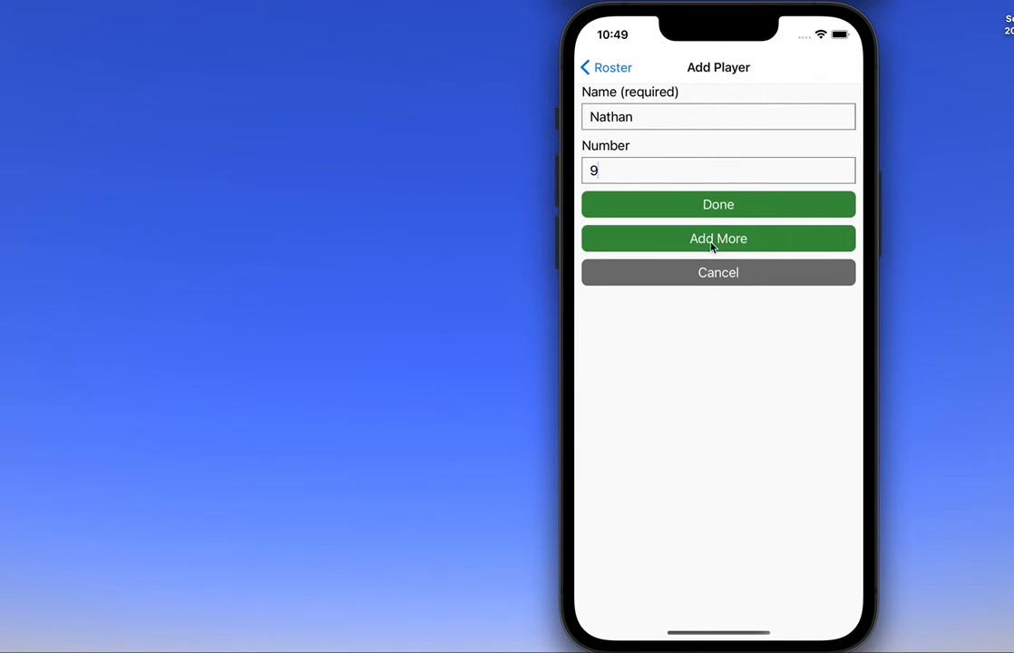
{"action": "left_click", "coordinate": [718, 203]}
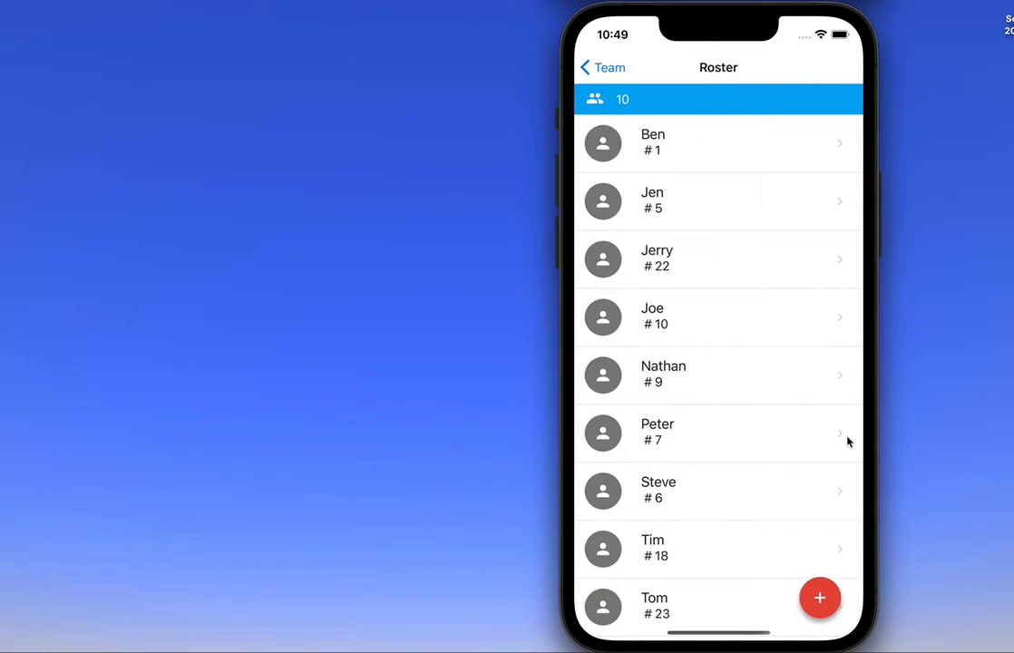
{"action": "mouse_move", "coordinate": [707, 239]}
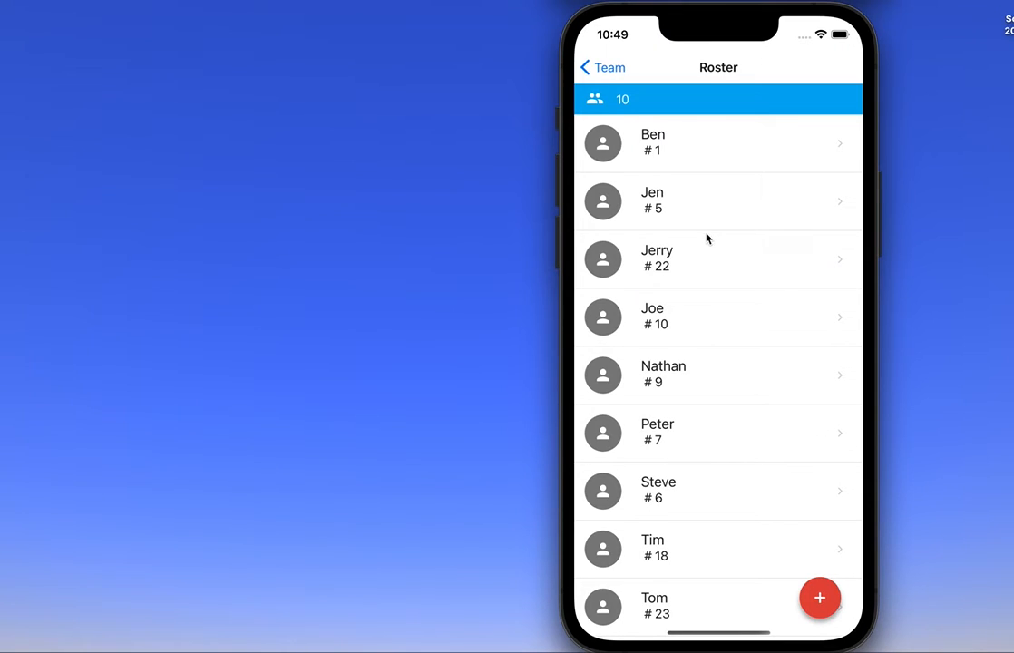
{"action": "mouse_move", "coordinate": [735, 228]}
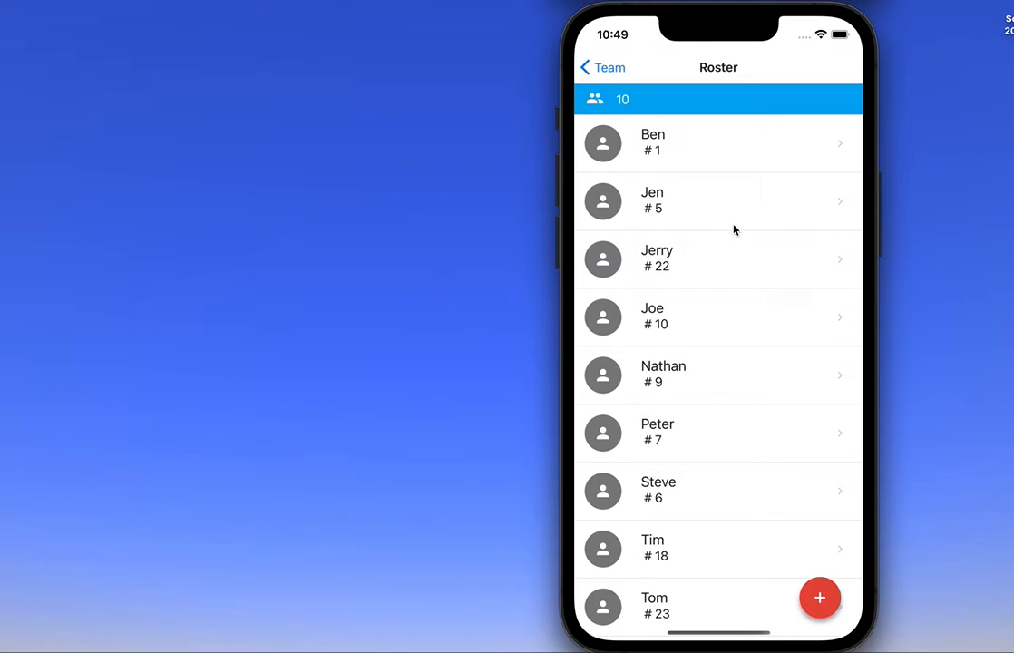
{"action": "mouse_move", "coordinate": [749, 154]}
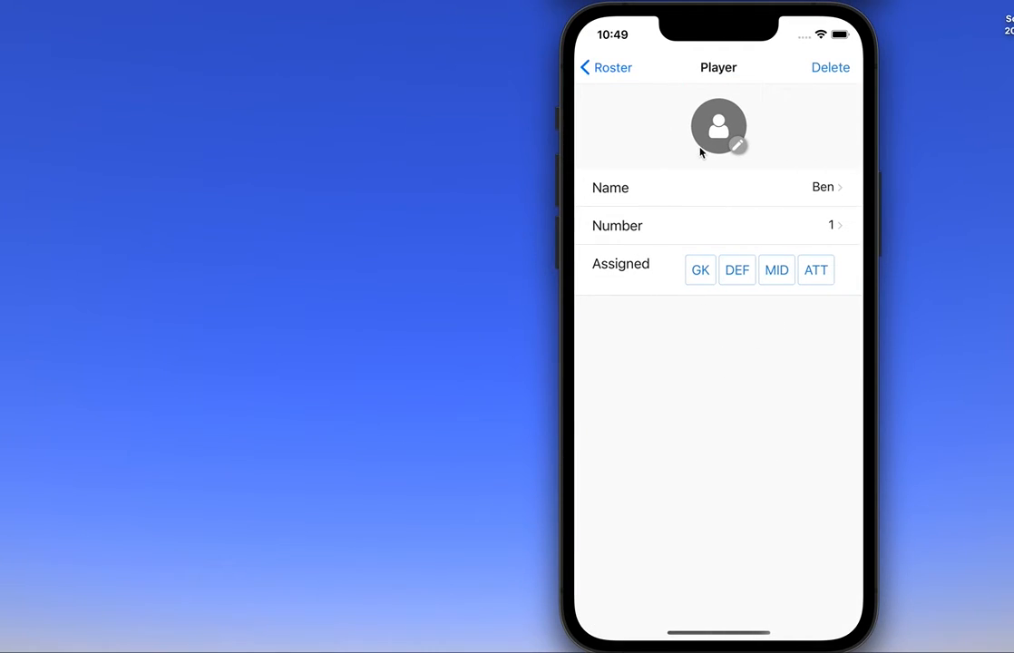
{"action": "mouse_move", "coordinate": [704, 149]}
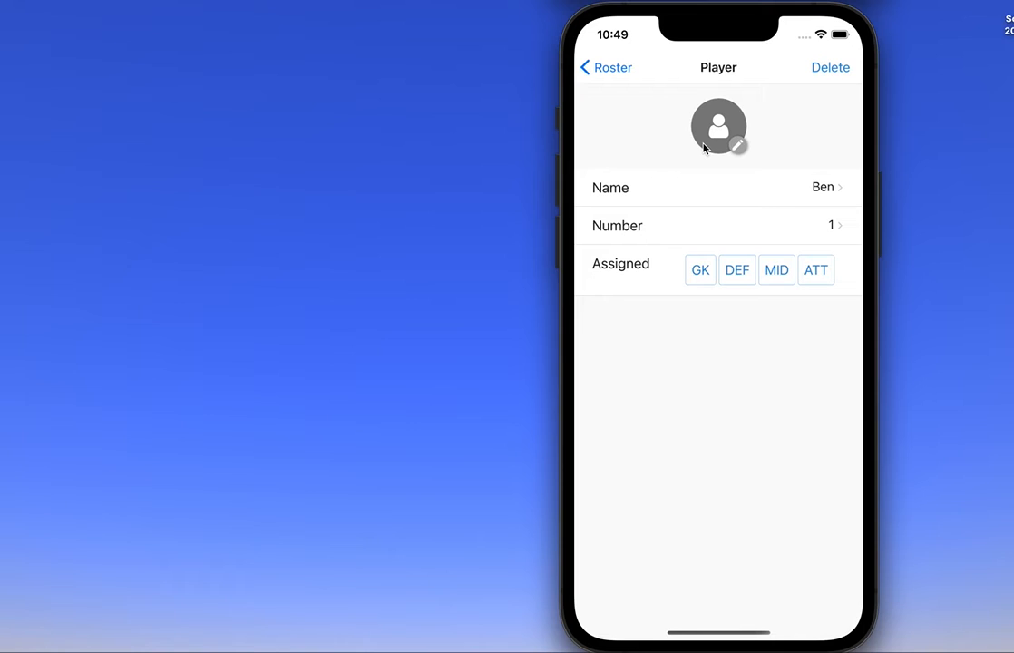
{"action": "mouse_move", "coordinate": [727, 144]}
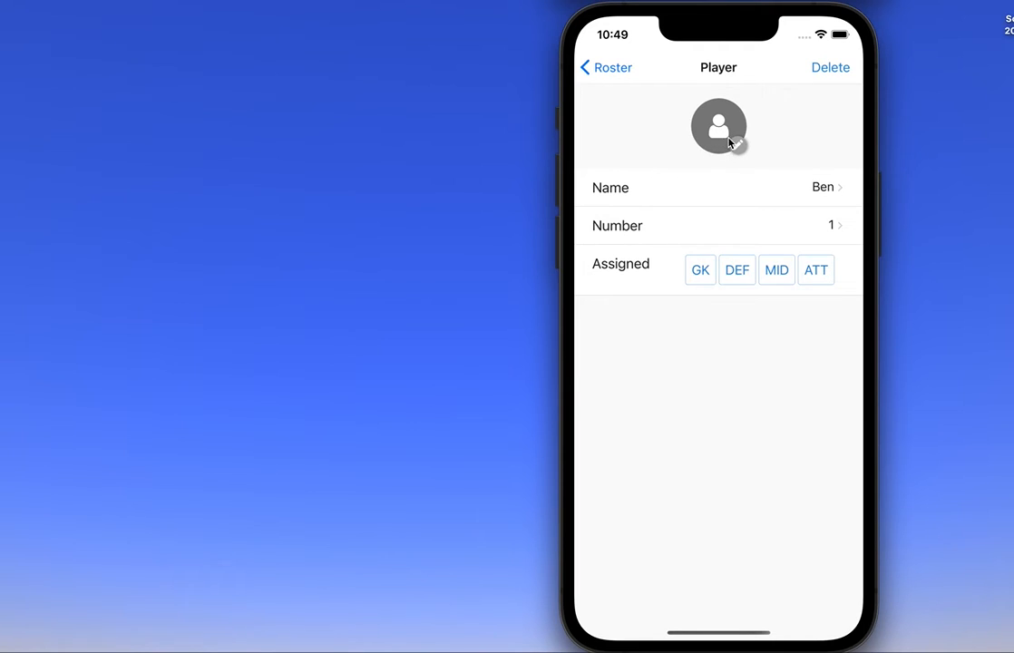
- Replace Ben's avatar with the waterfall photo from the gallery, keeping the current photo-access selection
{"action": "left_click", "coordinate": [718, 127]}
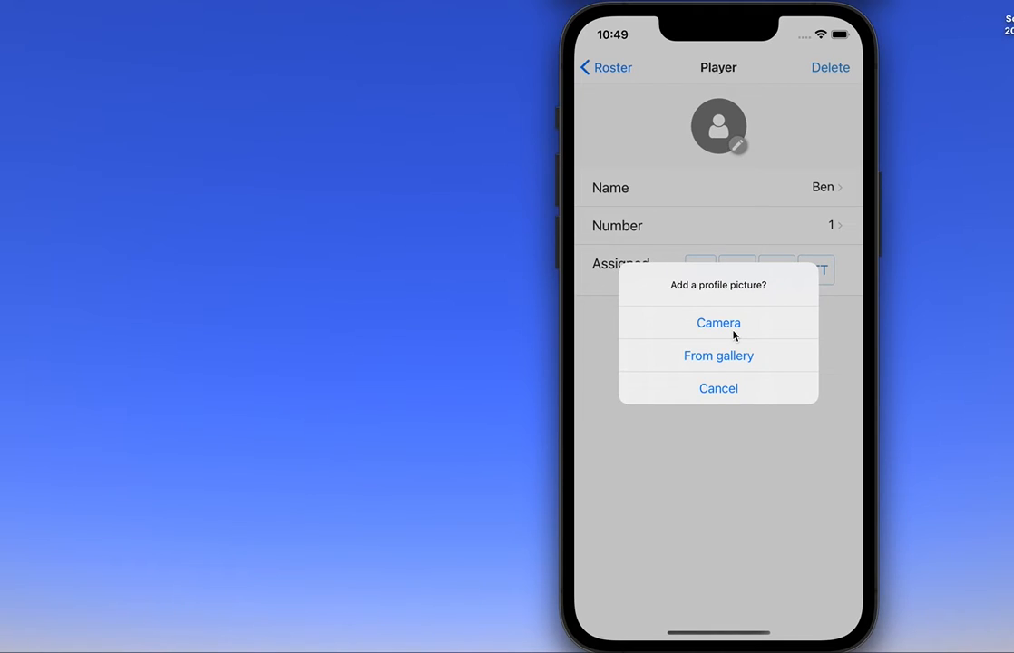
{"action": "left_click", "coordinate": [718, 388]}
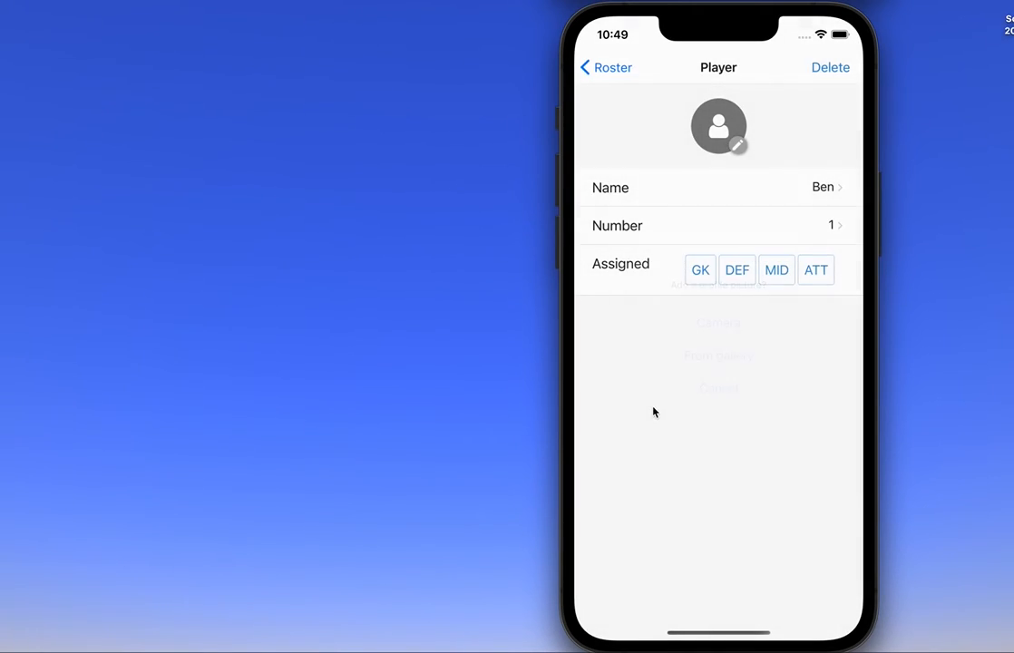
{"action": "left_click", "coordinate": [718, 355]}
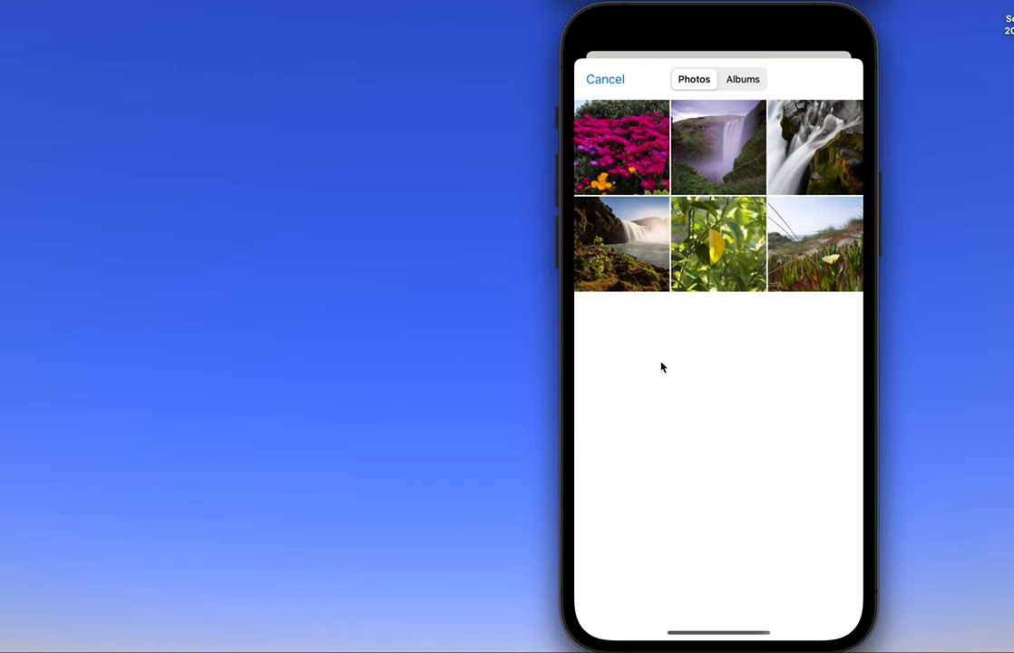
{"action": "left_click", "coordinate": [718, 148]}
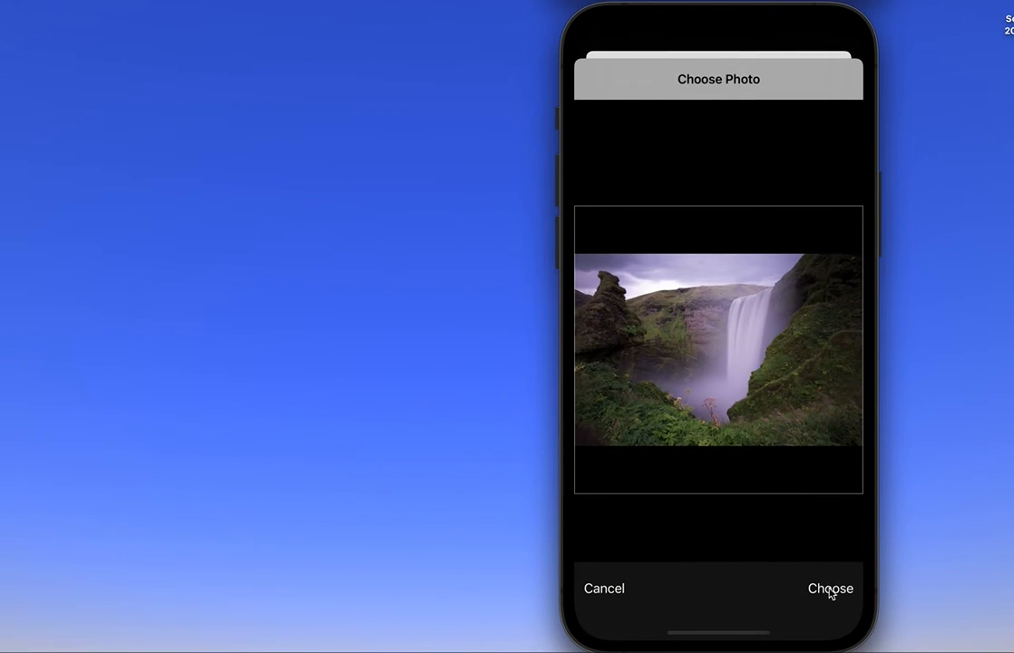
{"action": "left_click", "coordinate": [829, 588]}
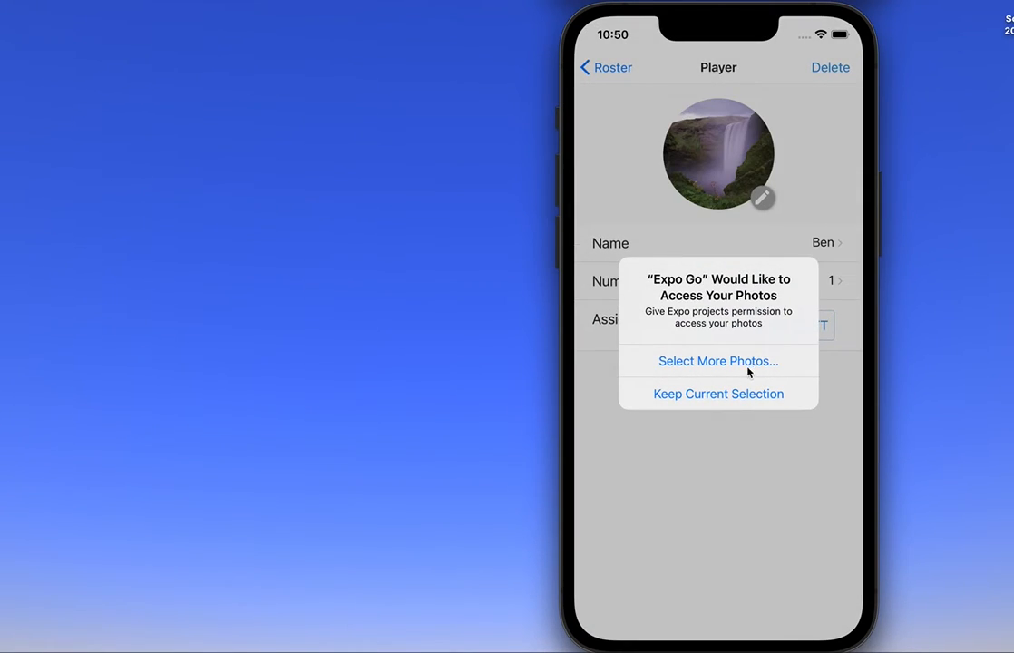
{"action": "left_click", "coordinate": [718, 391]}
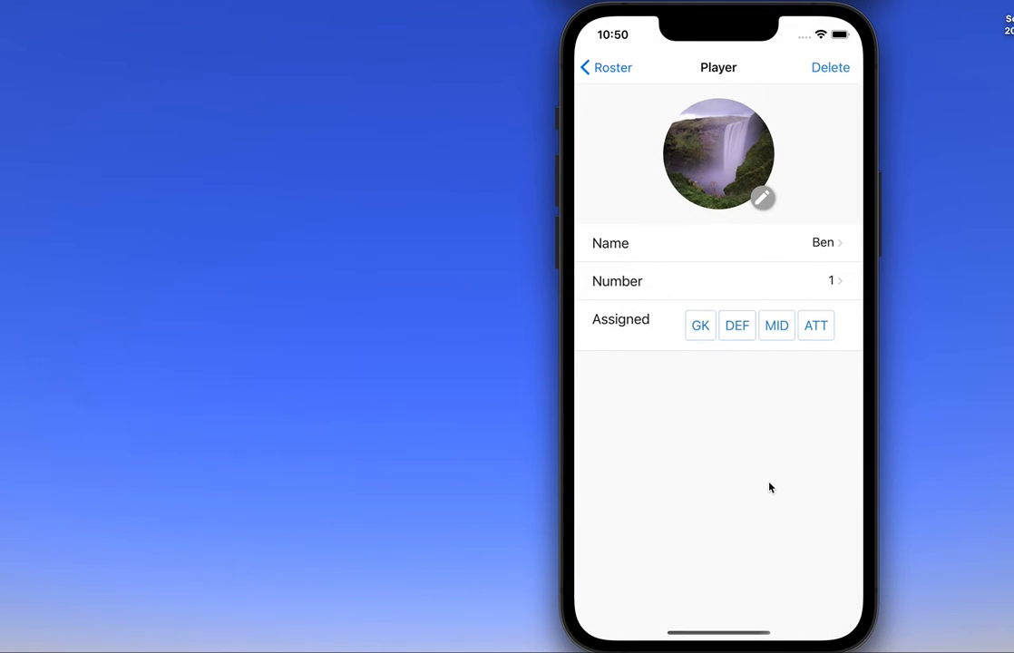
{"action": "mouse_move", "coordinate": [778, 445]}
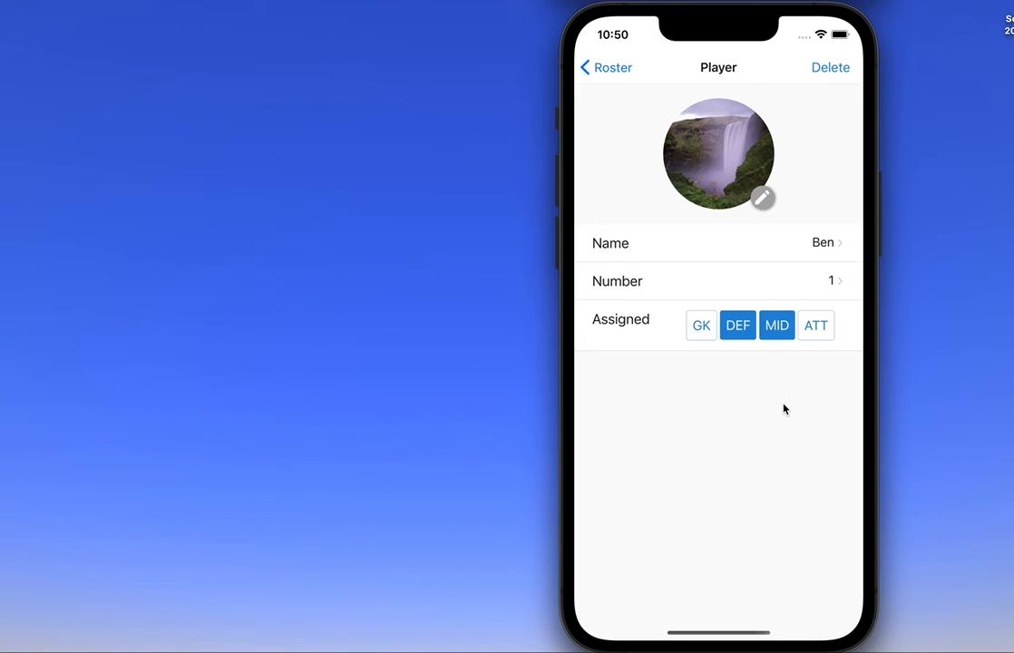
{"action": "mouse_move", "coordinate": [825, 390]}
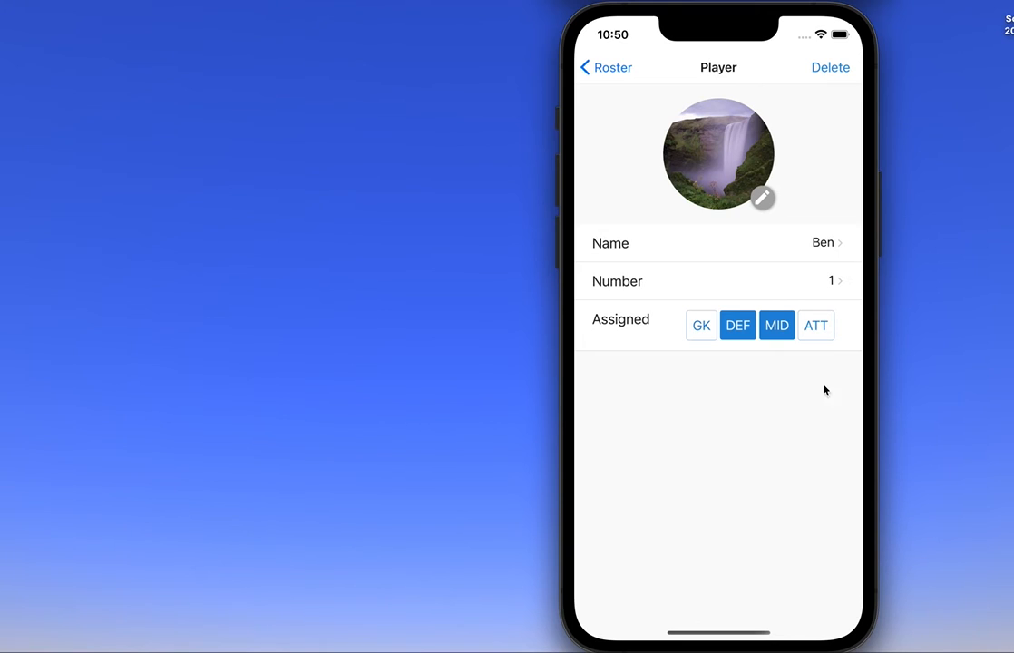
- Leave Ben's Player screen with DEF and MID assigned, returning to the roster
{"action": "left_click", "coordinate": [606, 67]}
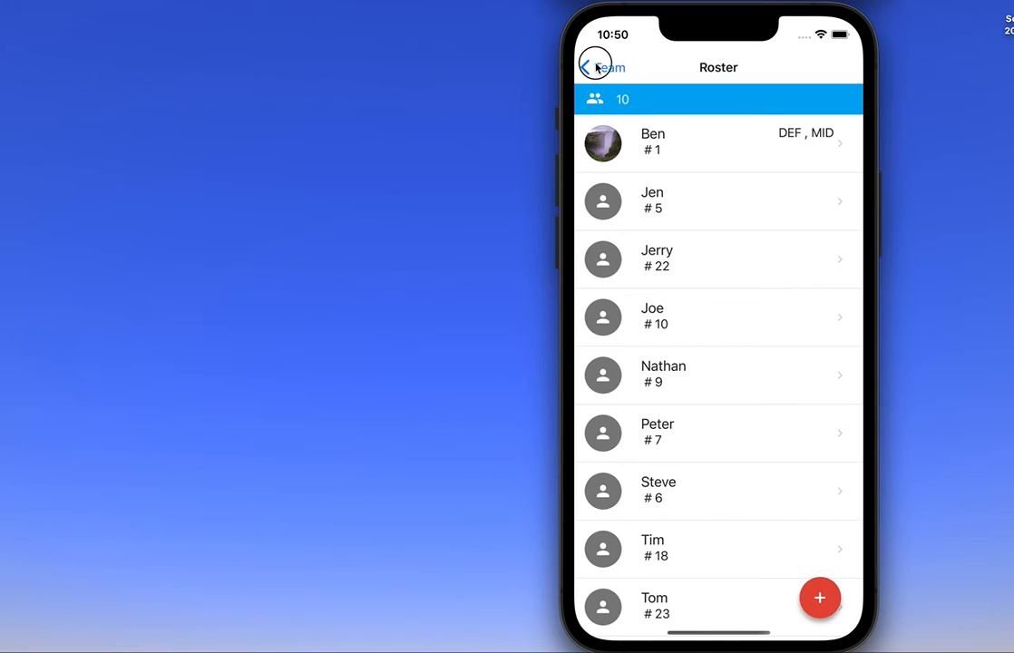
- Return from the Roster screen to Liverpool's team page
{"action": "left_click", "coordinate": [594, 65]}
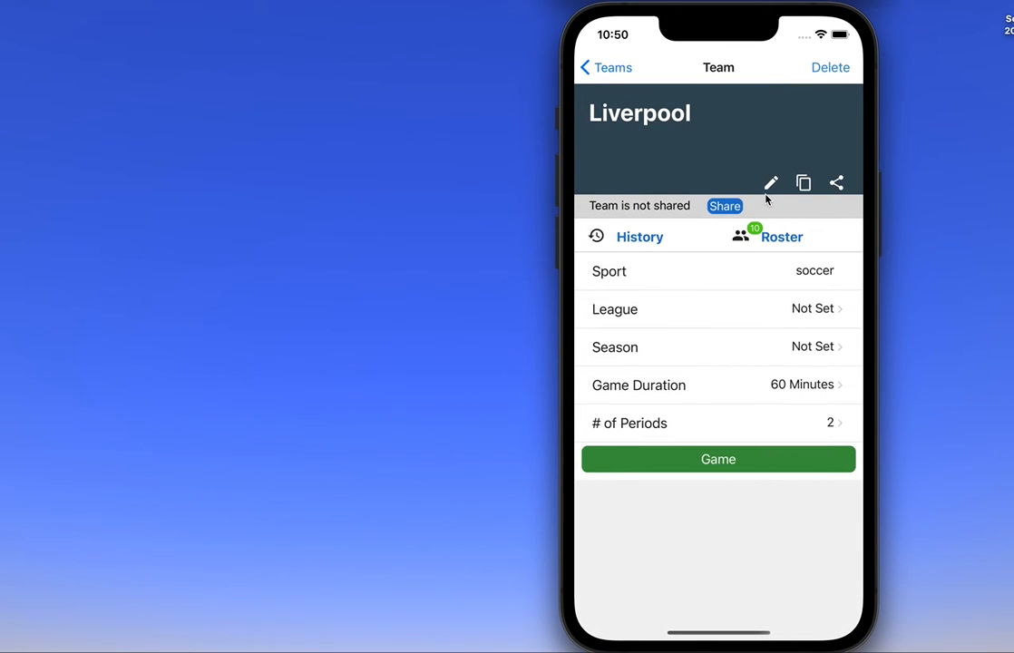